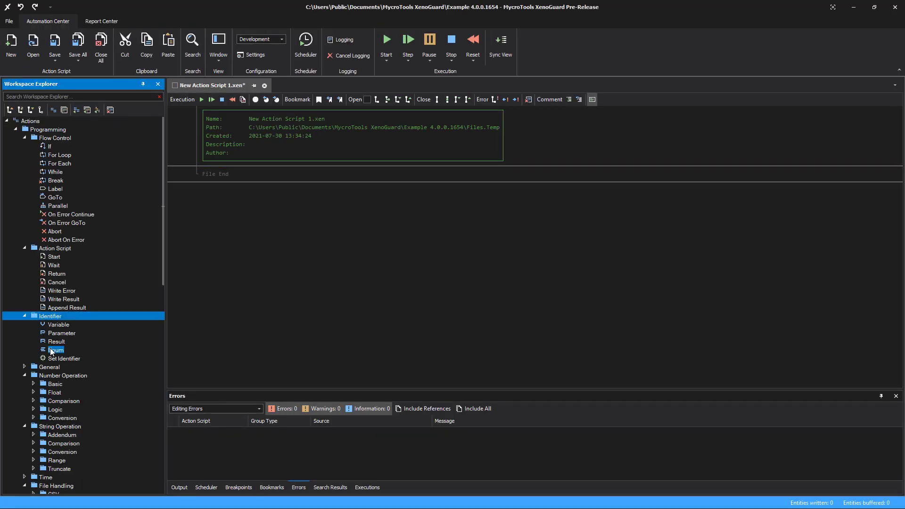
# Add a Define Enum action named Apps (Local scope, Text type) and select its Value row
pyautogui.doubleClick(55, 350)
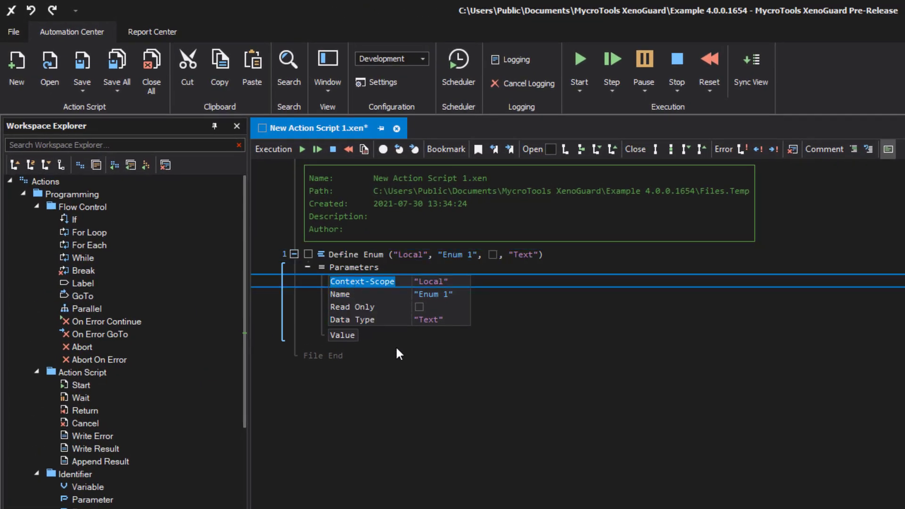
pyautogui.moveTo(408, 362)
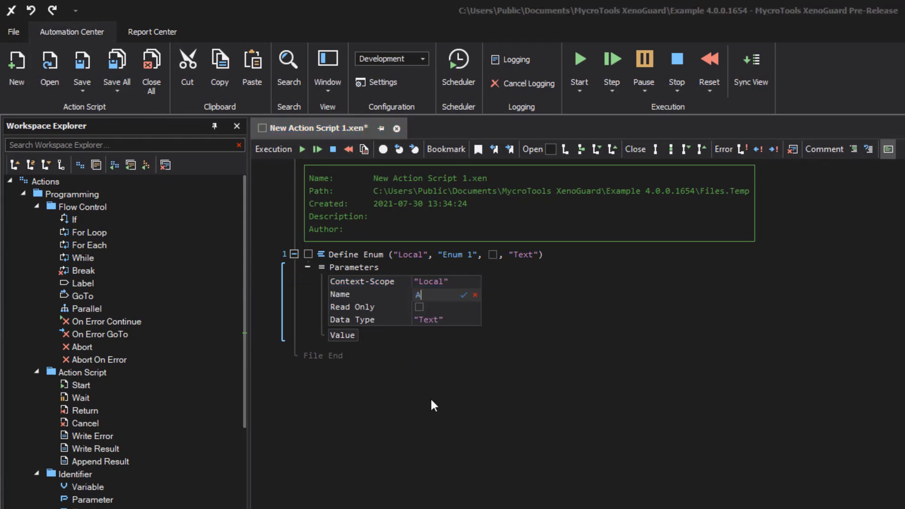
pyautogui.write('Apps"')
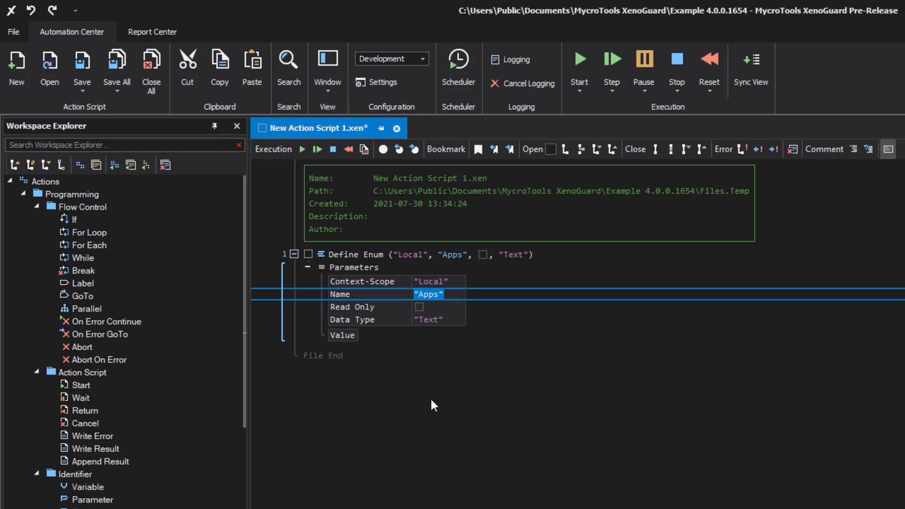
pyautogui.click(342, 335)
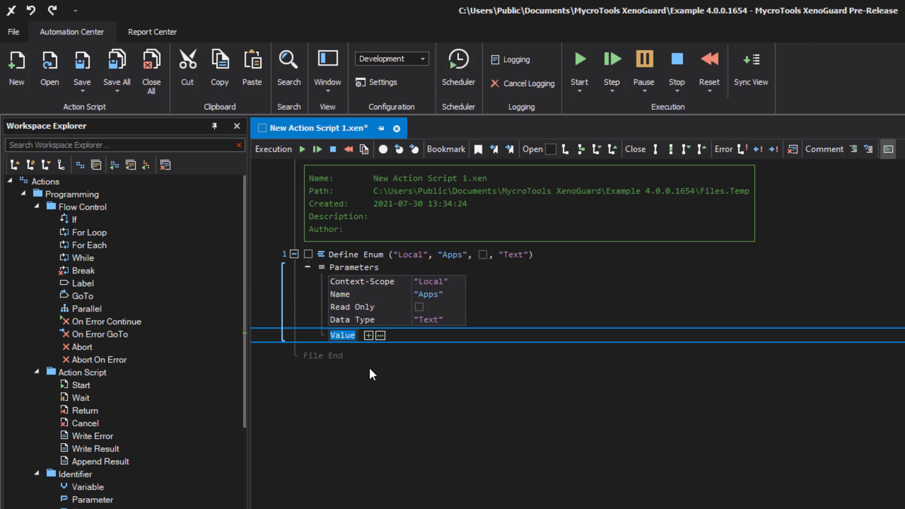
pyautogui.moveTo(368, 370)
pyautogui.write('"c:\\windows\\explorer.exe')
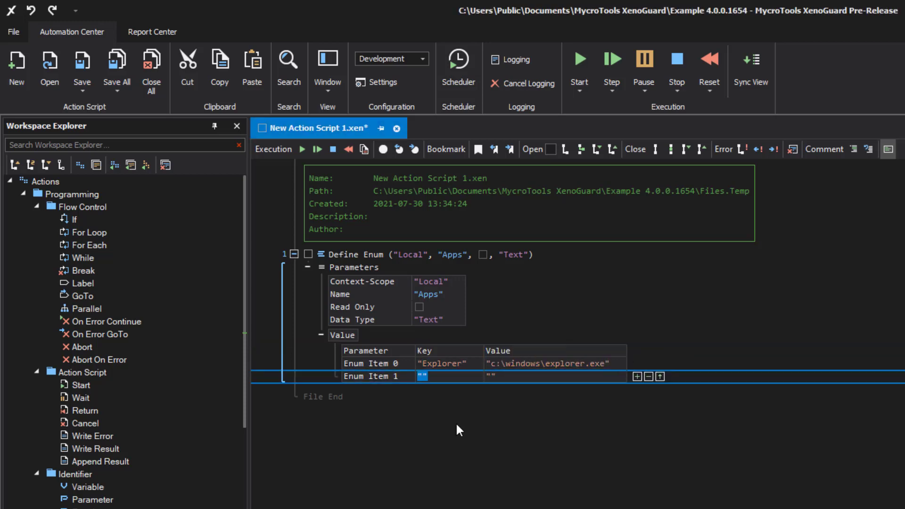
# Fill the Apps enum with Explorer, Screensaver Bubbles and Screensaver Ribbons mapped to their c:\windows paths
pyautogui.write('Screensaver Bubbles')
pyautogui.click(555, 377)
pyautogui.write('c:\\windows\\sy')
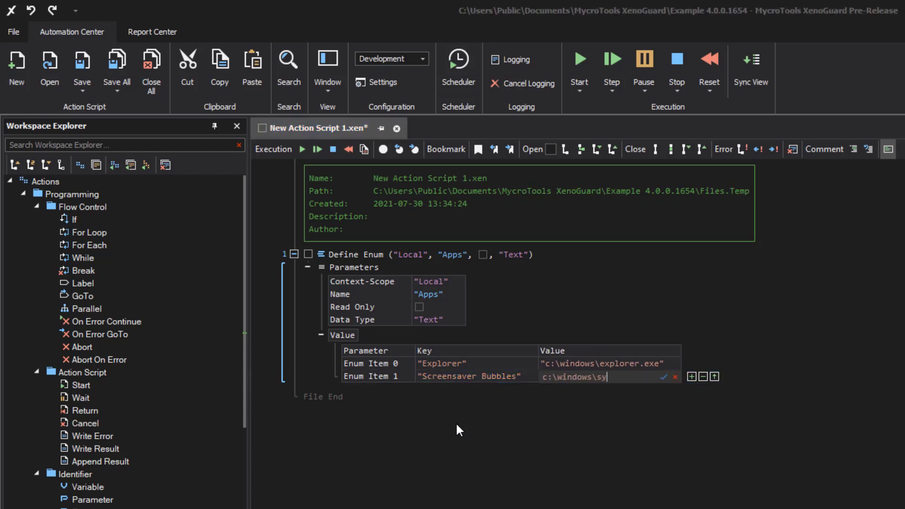
pyautogui.write('stem32\\bubbles.scr"')
pyautogui.write('"c:\\windows\\system32\\ribbons.scr"')
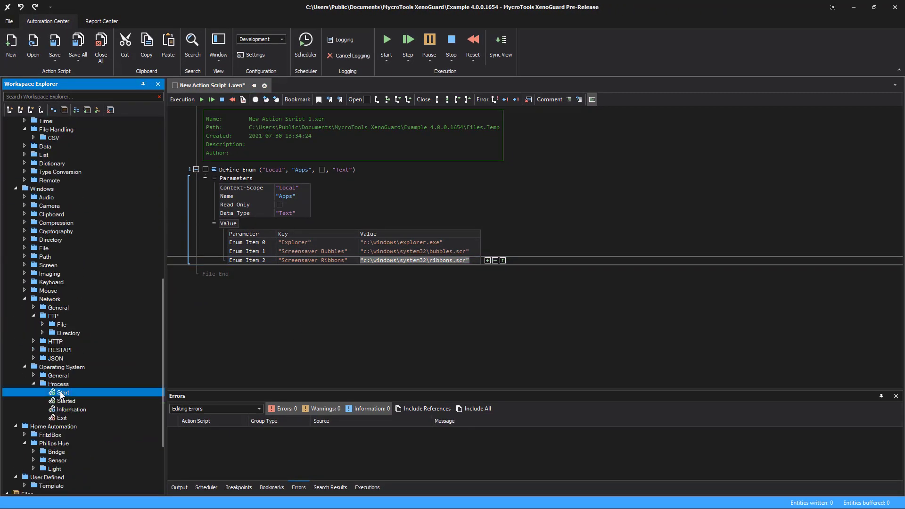
# Append a Windows > Process > Start action after the Apps enum, leaving its file unset
pyautogui.doubleClick(62, 393)
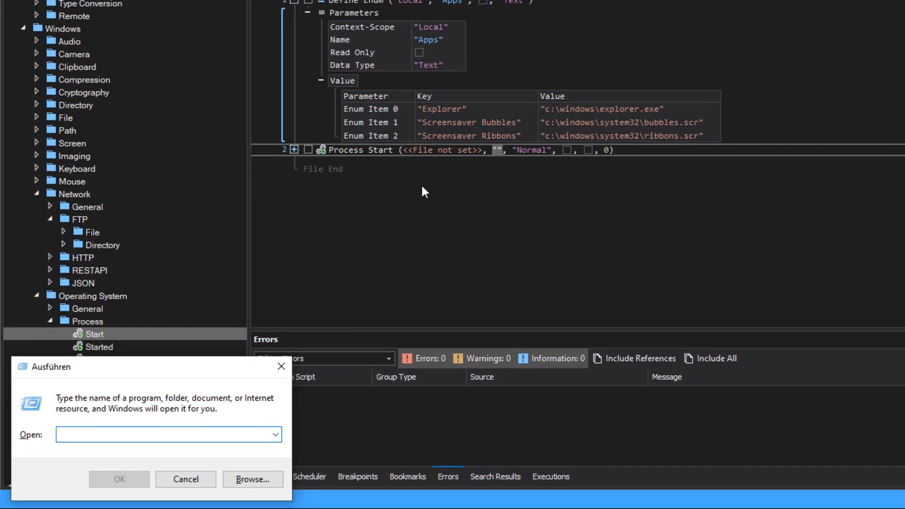
pyautogui.write('c:\\windows\\explorer.')
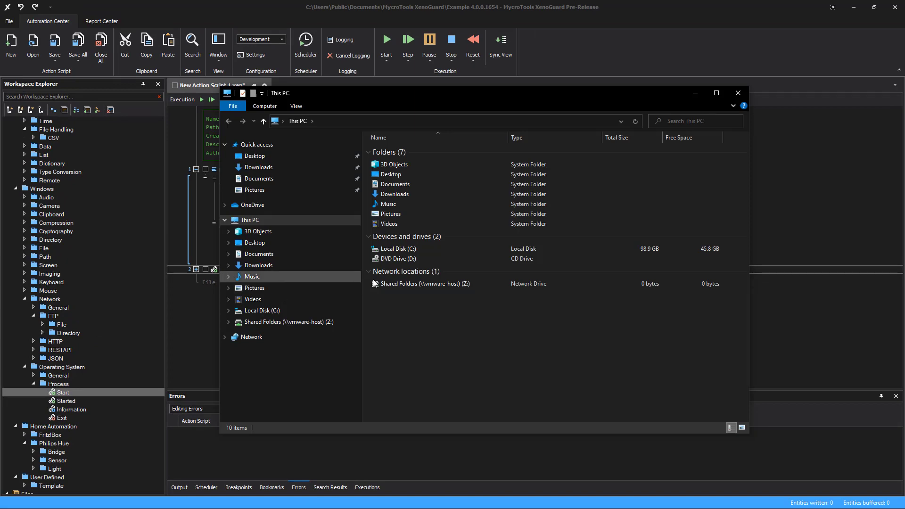
pyautogui.click(737, 93)
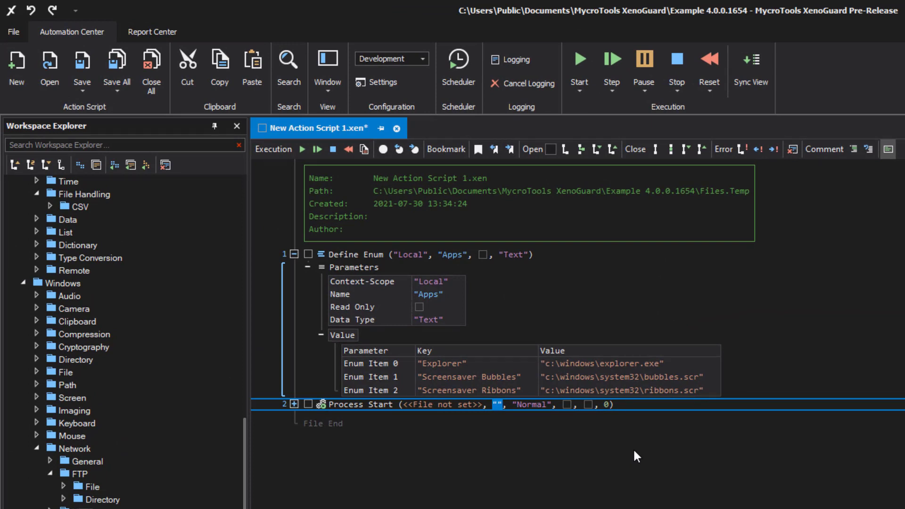
# Point Process Start at Enums::Apps::Explorer and run the script to open File Explorer
pyautogui.click(370, 363)
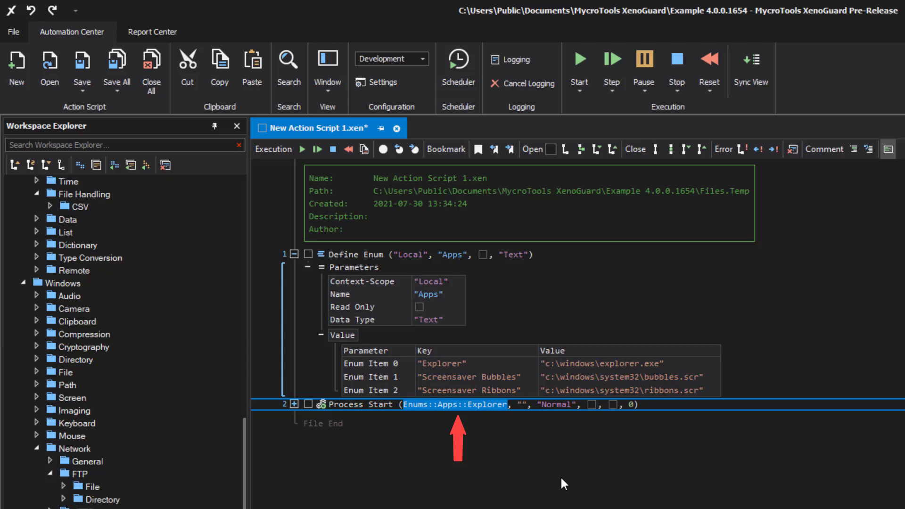
pyautogui.moveTo(572, 304)
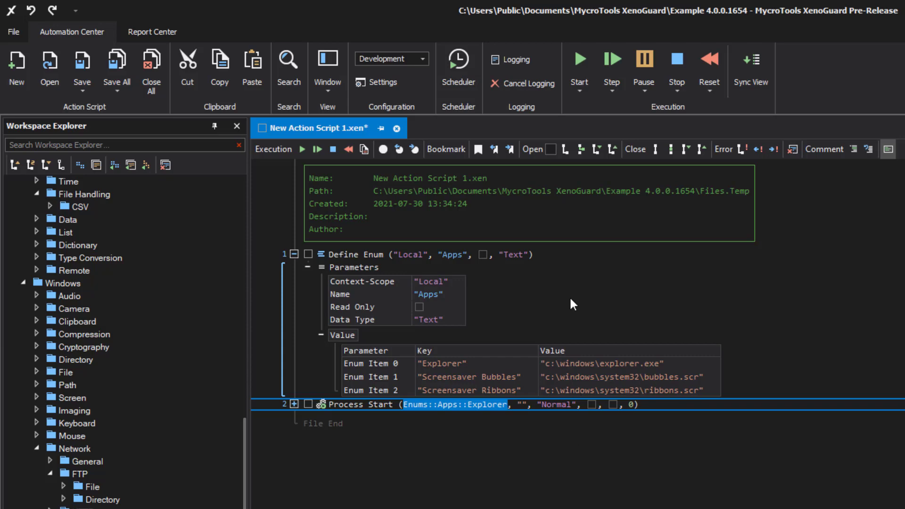
pyautogui.click(578, 58)
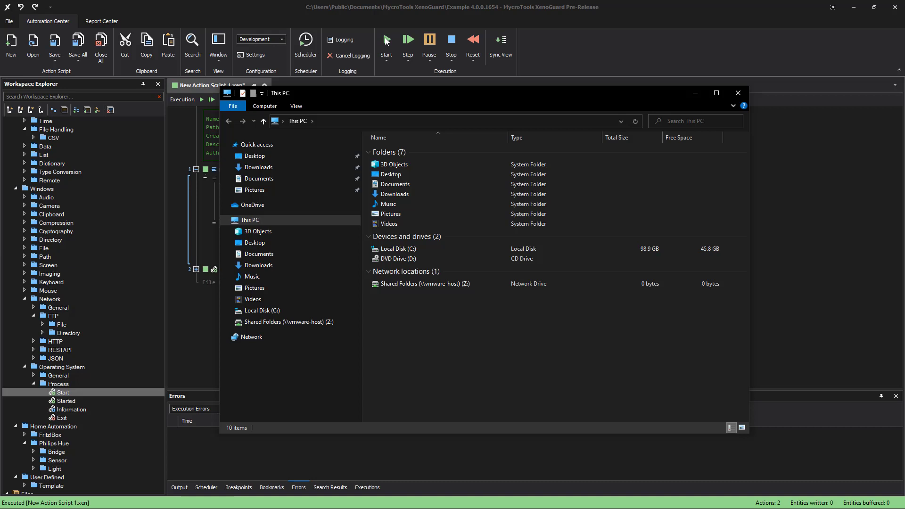
pyautogui.moveTo(557, 69)
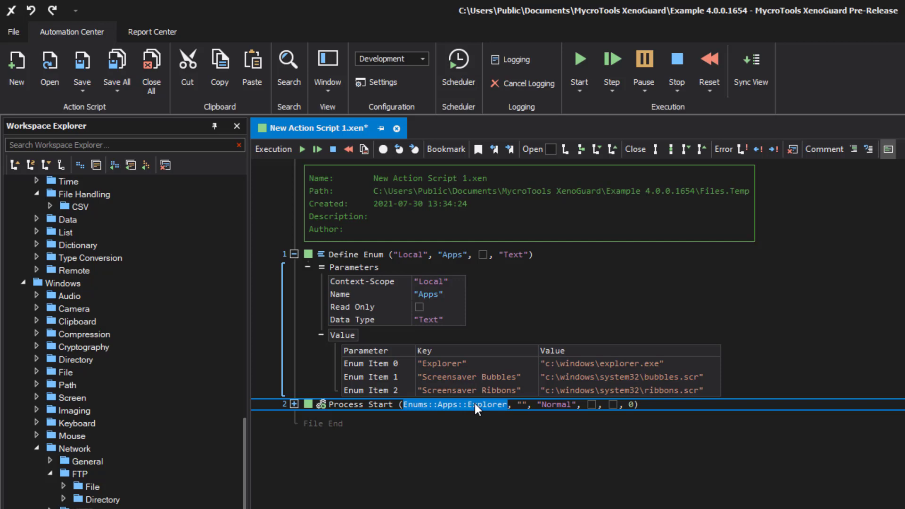
# Change the Process Start file to Enums::Apps::Screensaver Bubbles
pyautogui.doubleClick(468, 404)
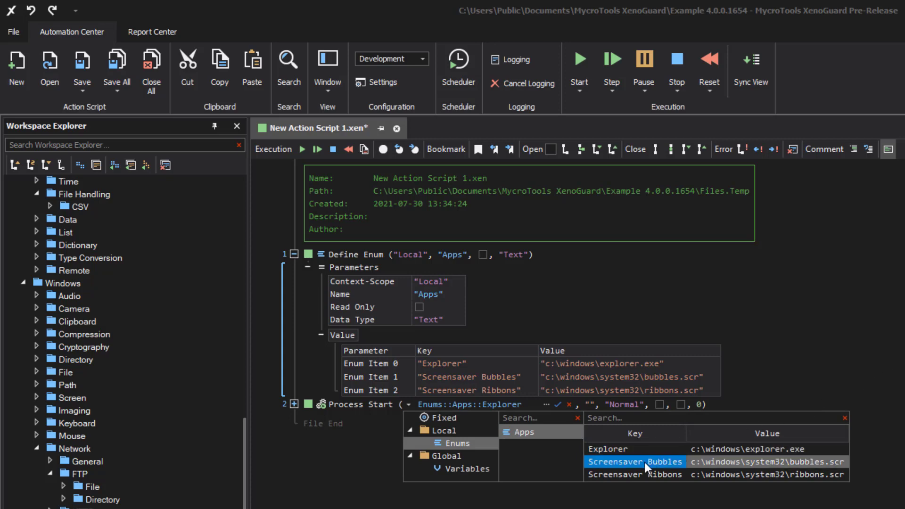
pyautogui.click(635, 460)
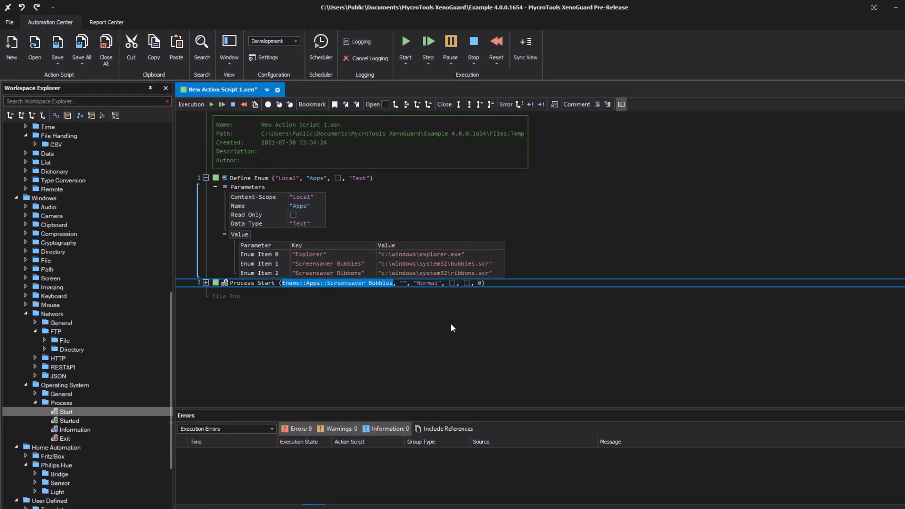
pyautogui.click(385, 39)
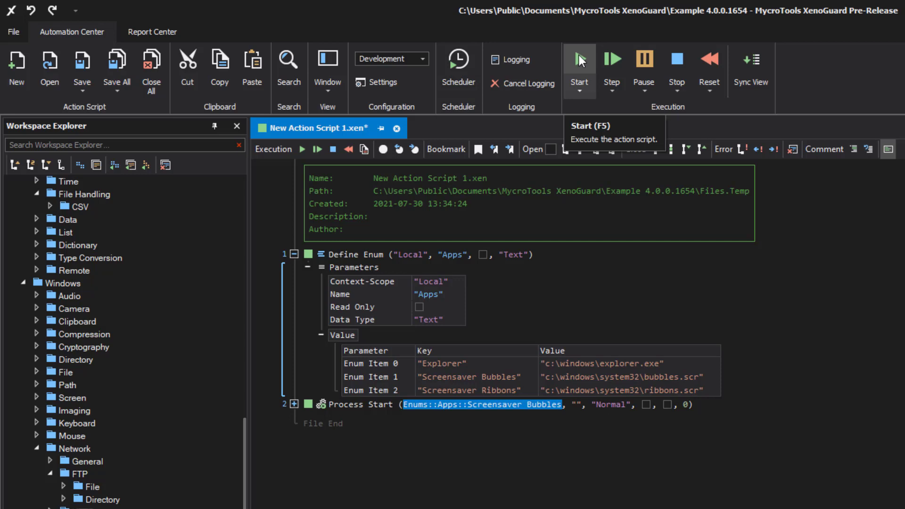
pyautogui.moveTo(343, 319)
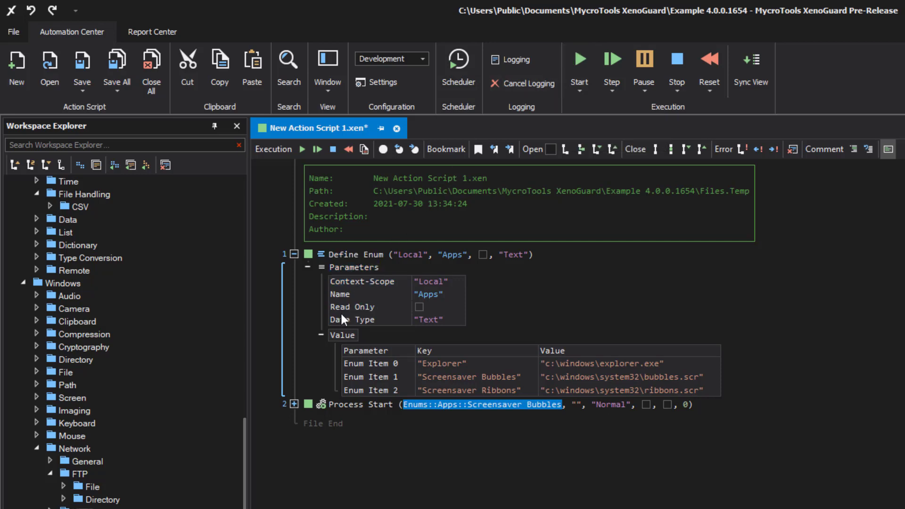
# Import Enum Values.txt into the Apps enum, replacing its items with A–F names
pyautogui.click(342, 334)
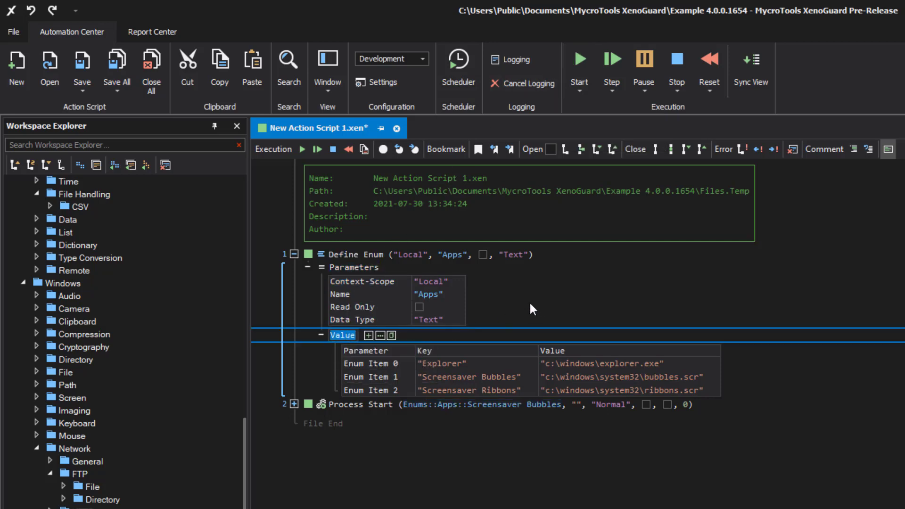
pyautogui.moveTo(380, 336)
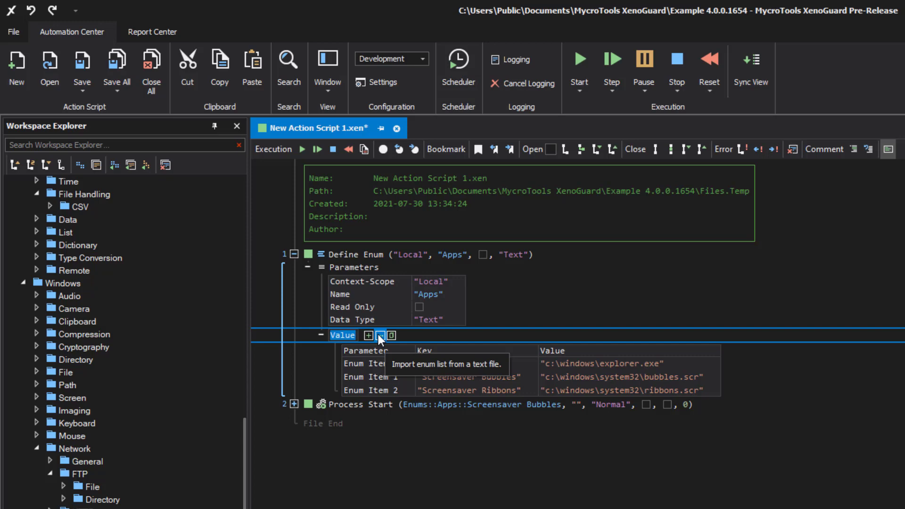
pyautogui.click(380, 335)
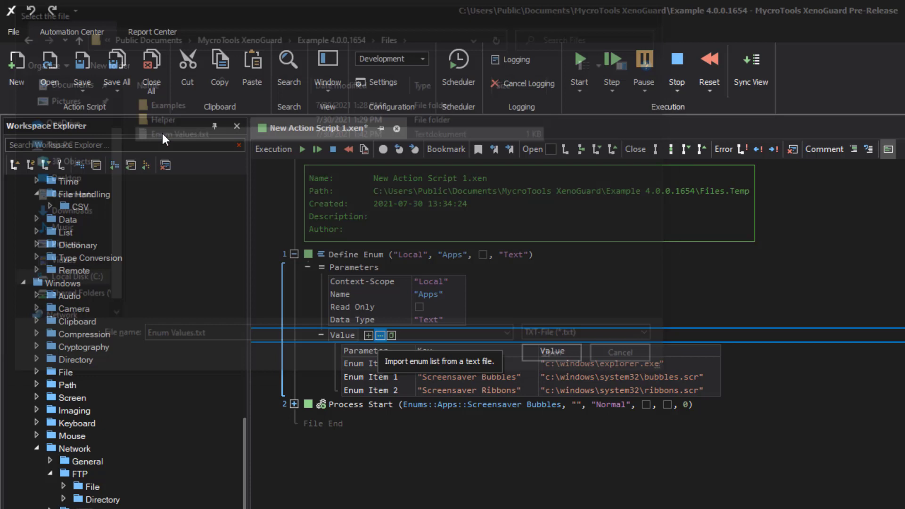
pyautogui.click(550, 352)
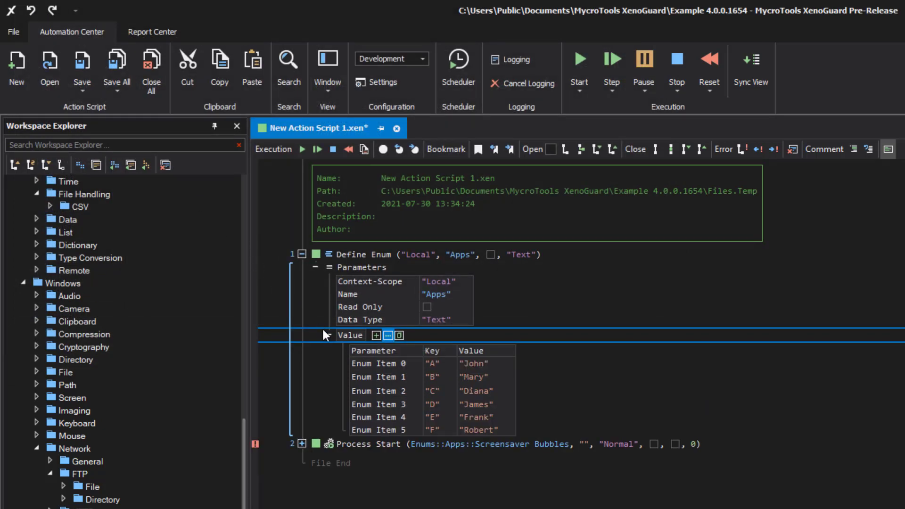
pyautogui.click(350, 335)
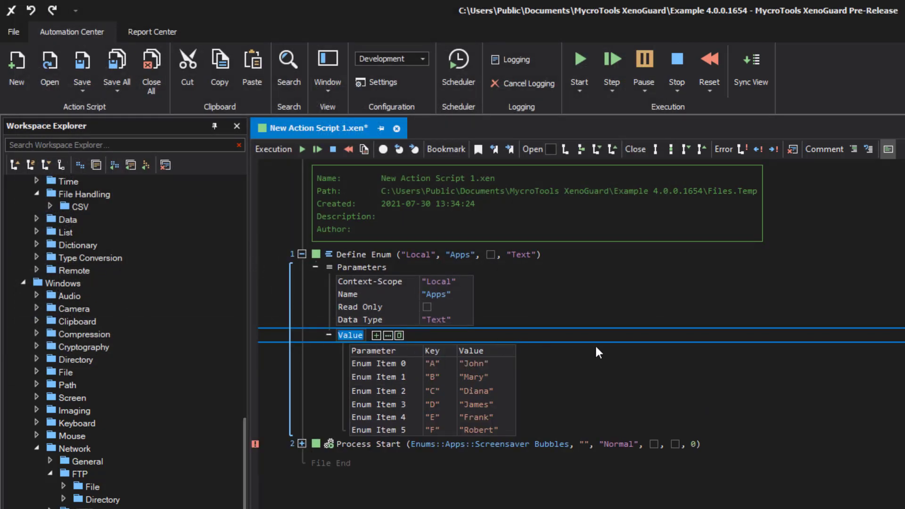
pyautogui.moveTo(666, 363)
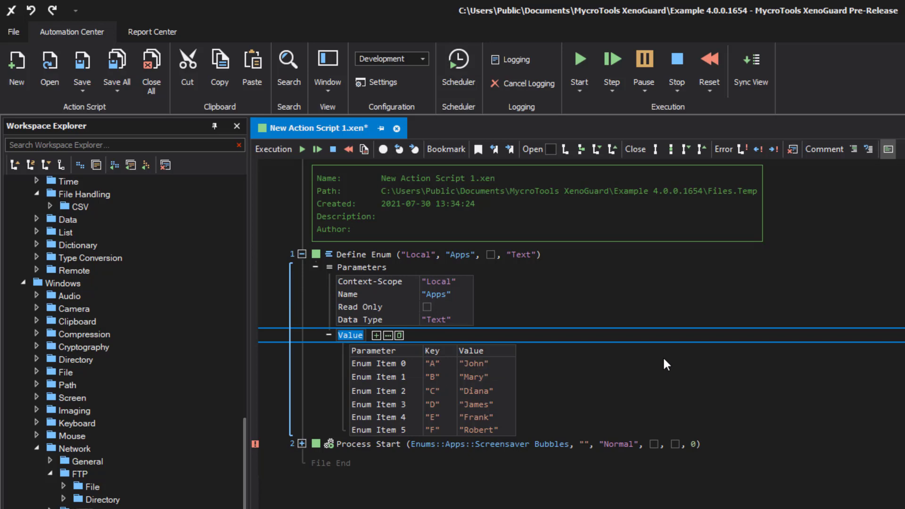
pyautogui.moveTo(119, 189)
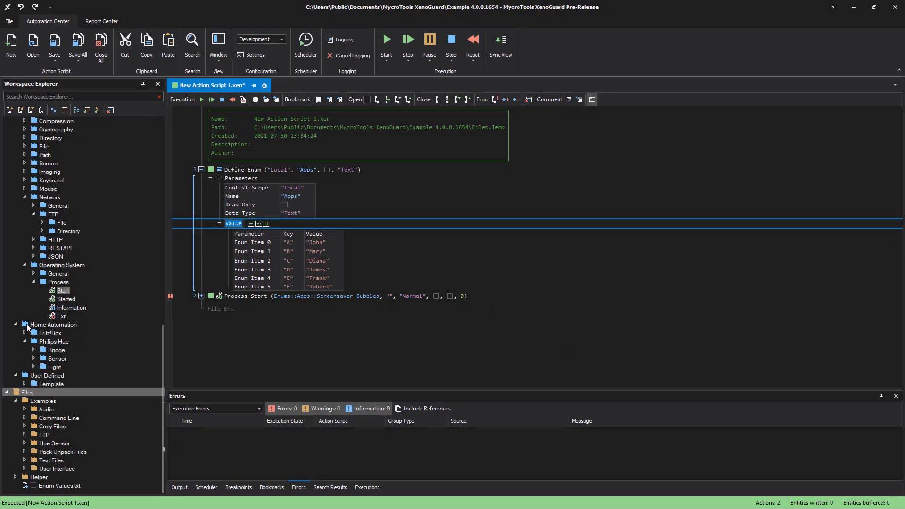
pyautogui.rightClick(59, 485)
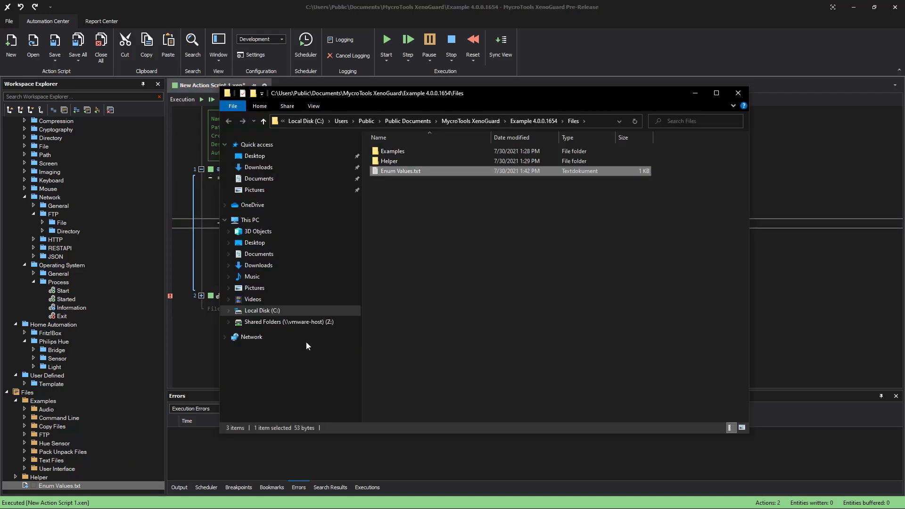
pyautogui.doubleClick(400, 171)
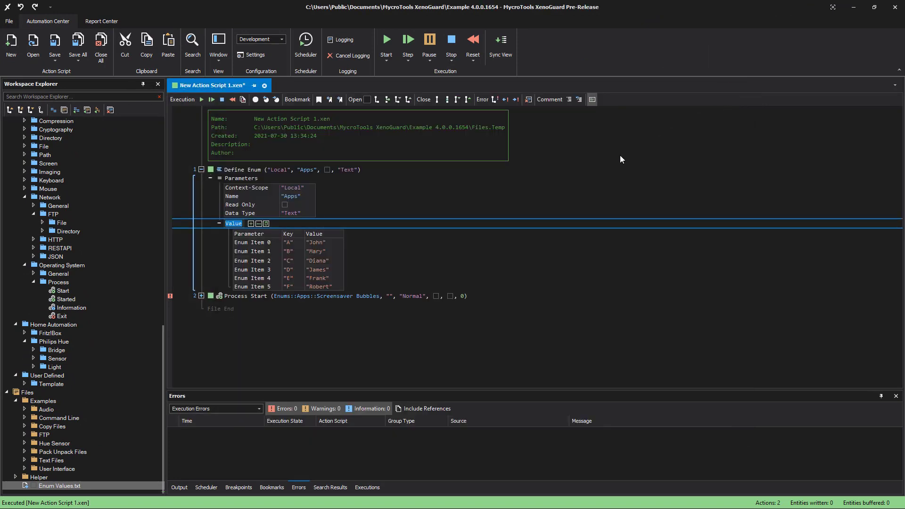
# Insert a blank item after A, then move D/James to the end with Shift+Down
pyautogui.click(250, 242)
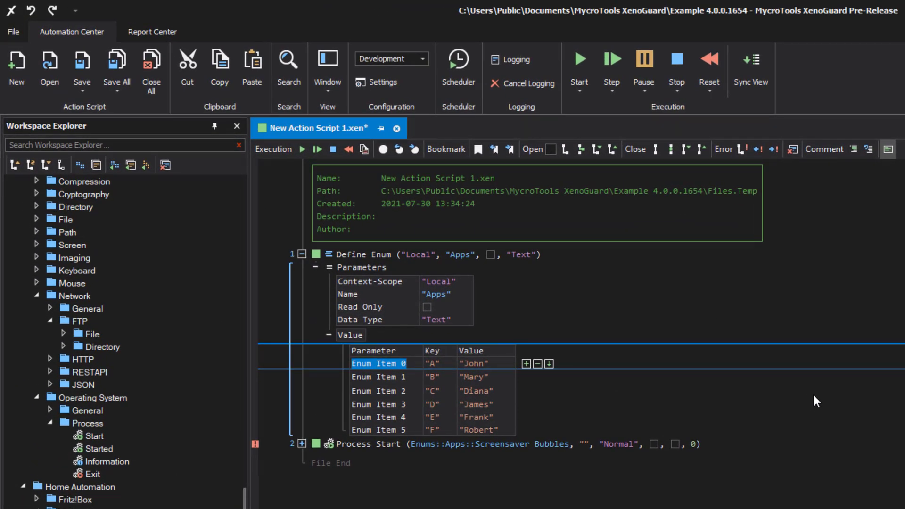
pyautogui.click(524, 363)
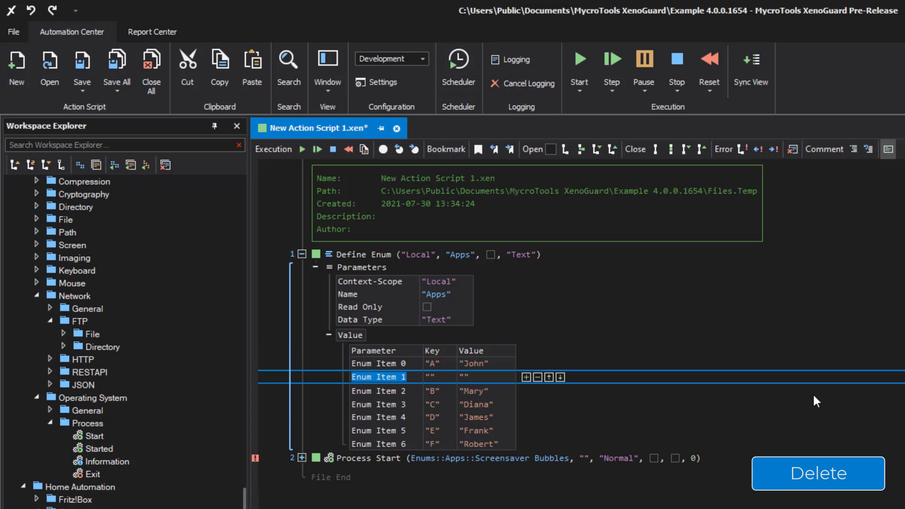
pyautogui.click(818, 473)
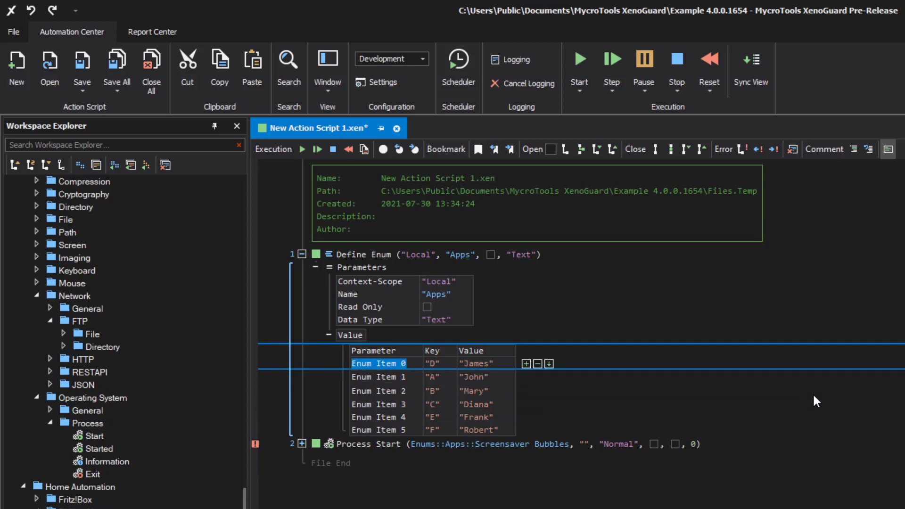
pyautogui.press('shift+down')
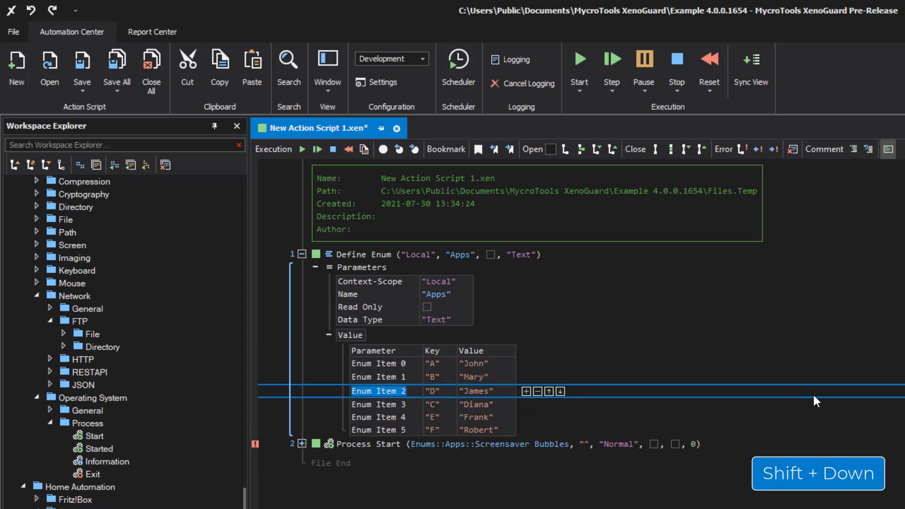
pyautogui.press('shift+down')
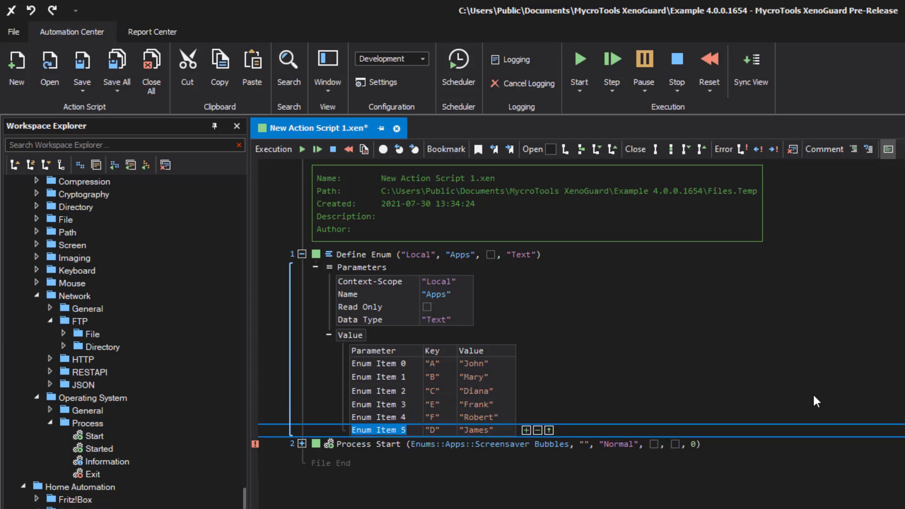